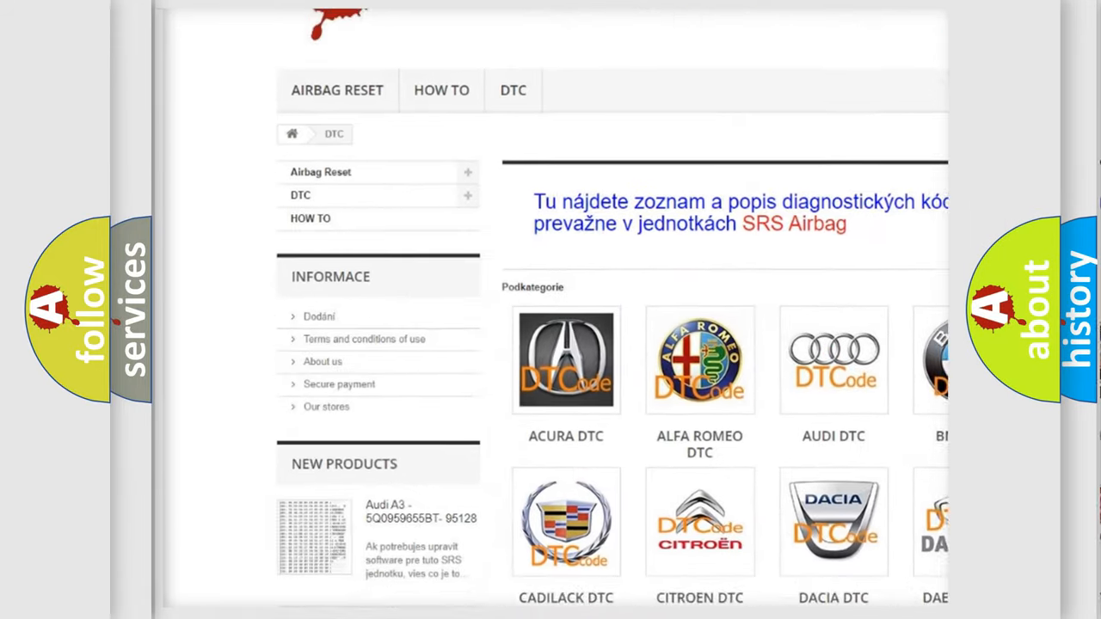
pyautogui.scroll(-3)
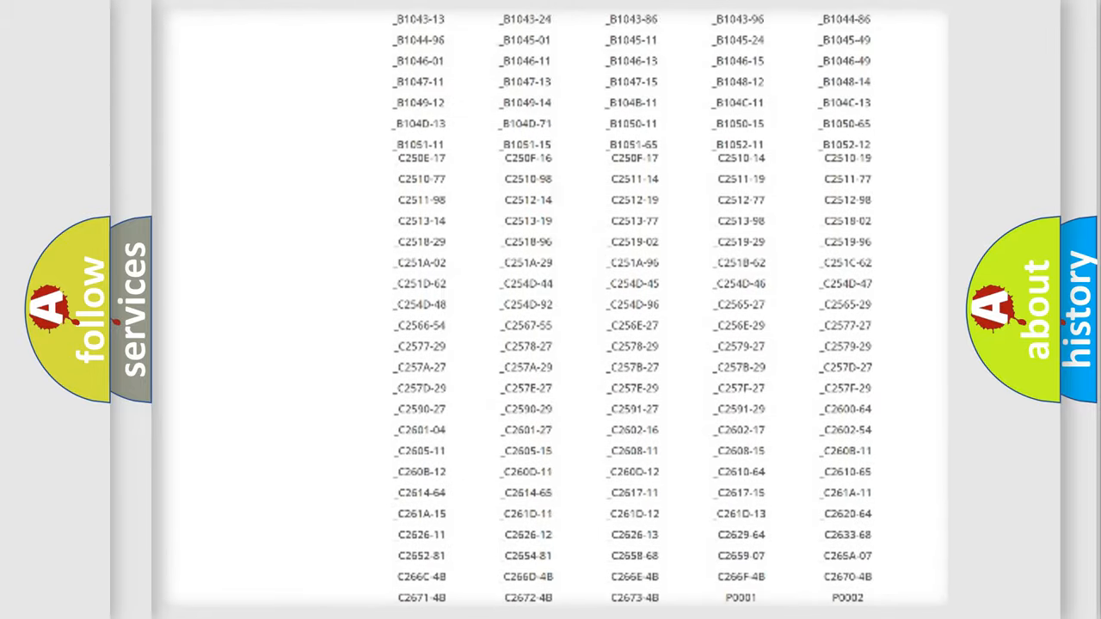
pyautogui.scroll(3)
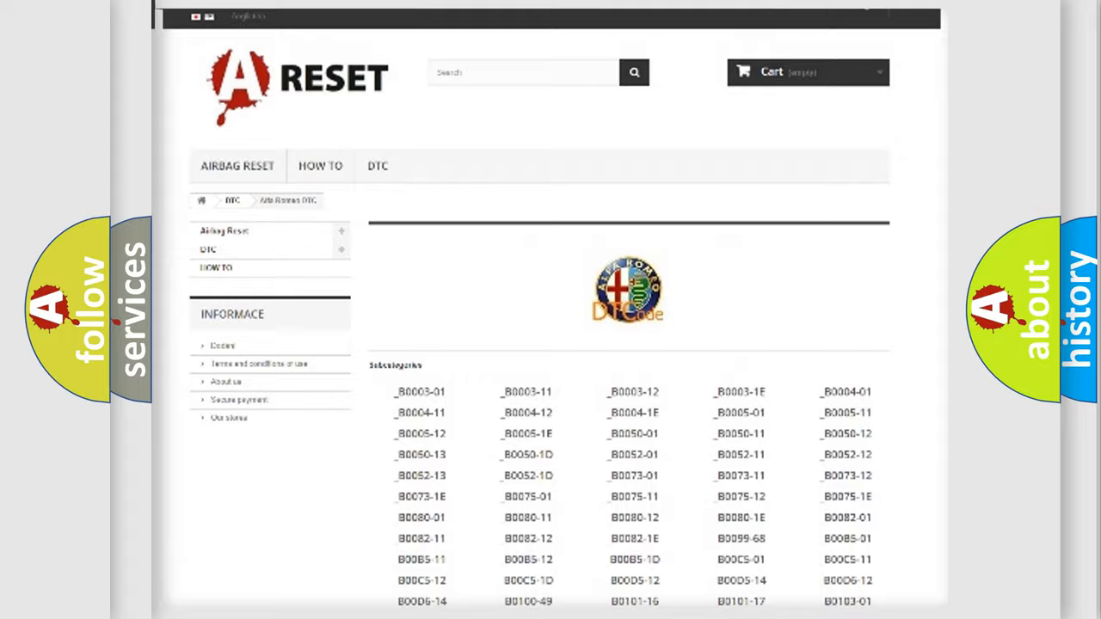